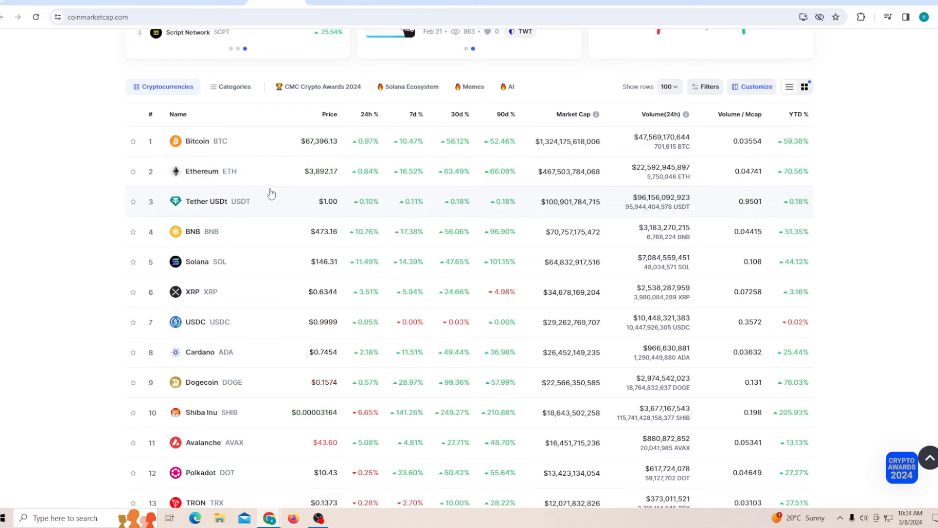
From cryptobubbles.net, open Shiba Inu's CoinMarketCap page and set the price chart to the All range
text(cryptobubbles.net)
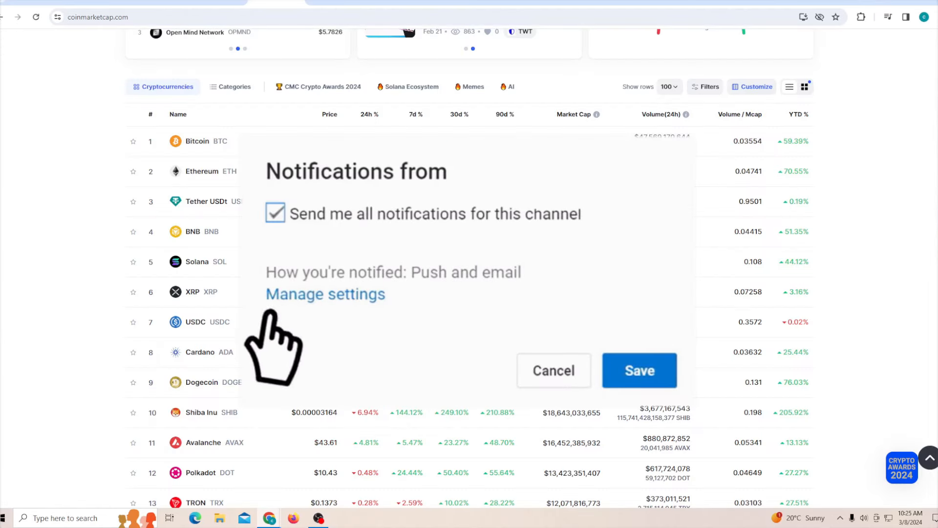
mouse_move(222, 398)
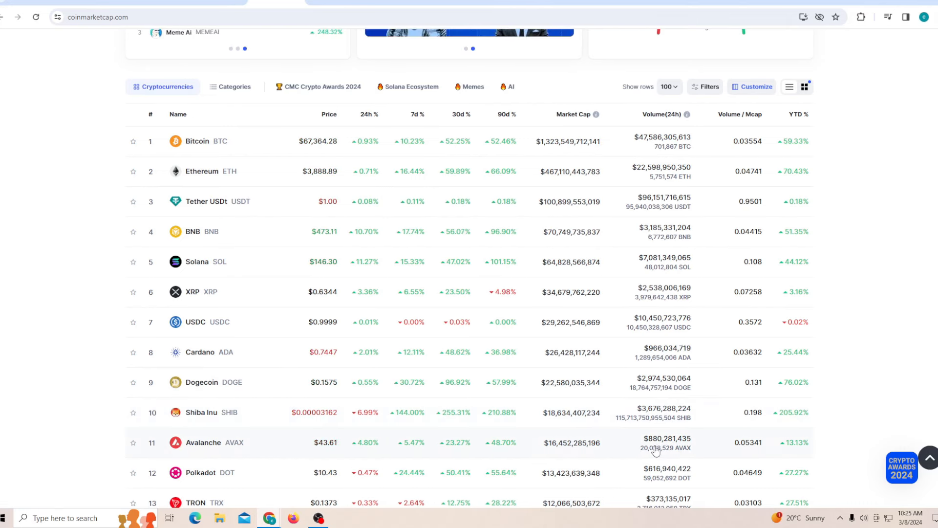
click(202, 412)
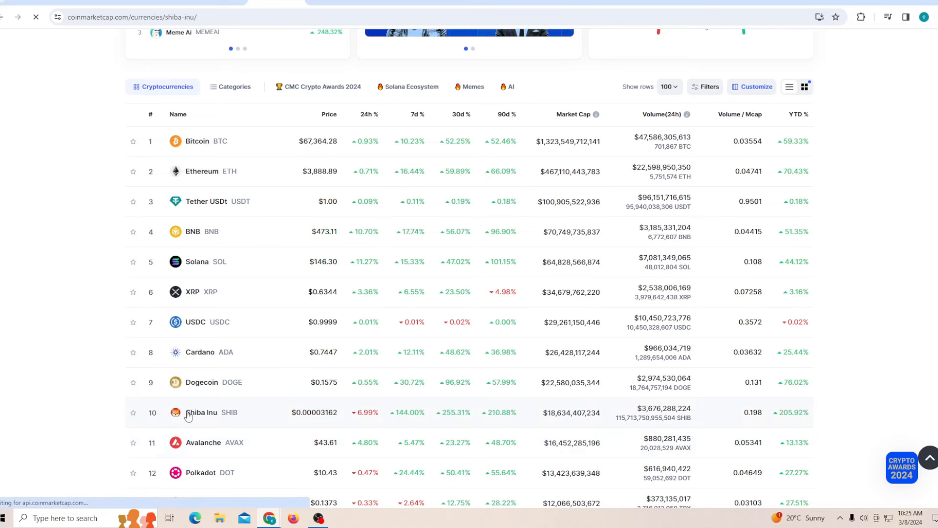
click(202, 411)
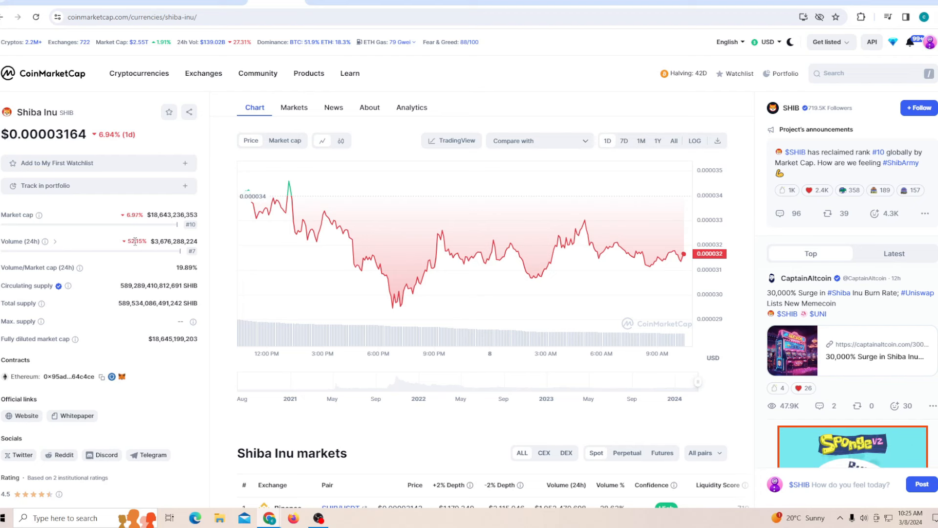
mouse_move(190, 243)
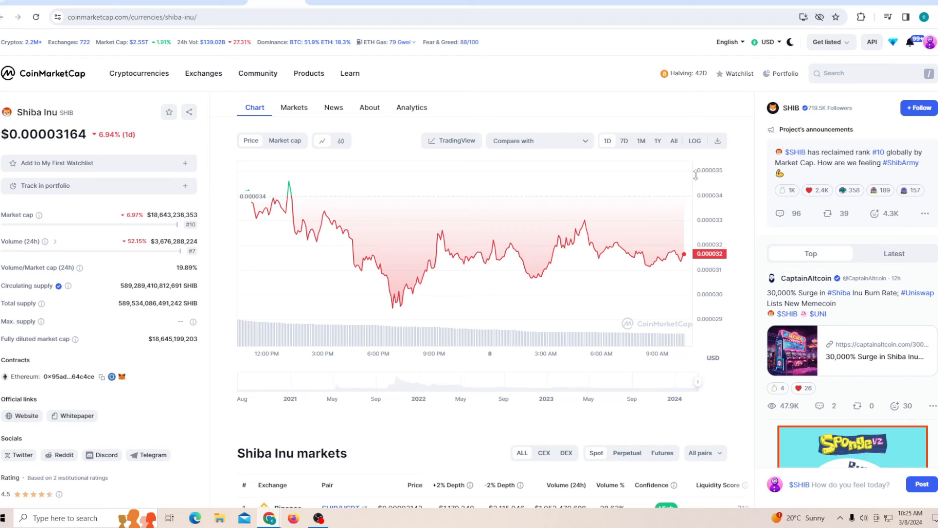
click(674, 141)
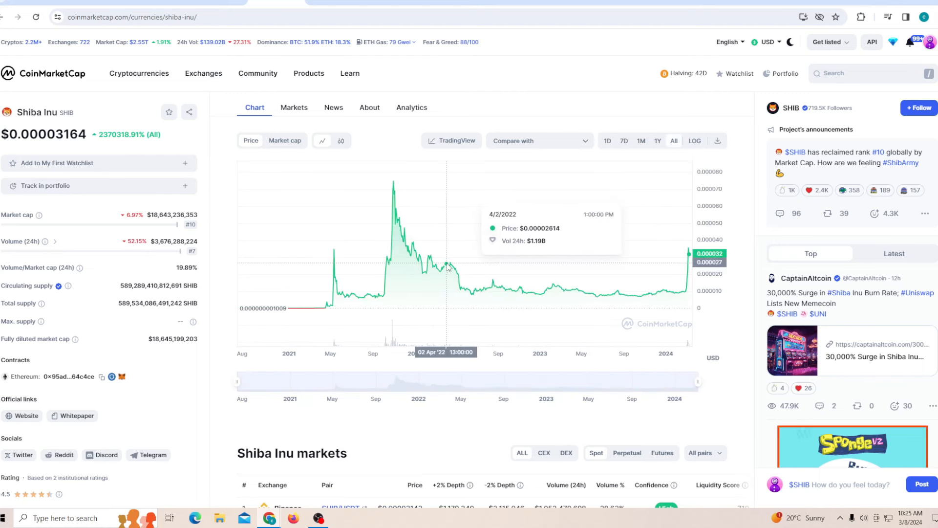
mouse_move(429, 259)
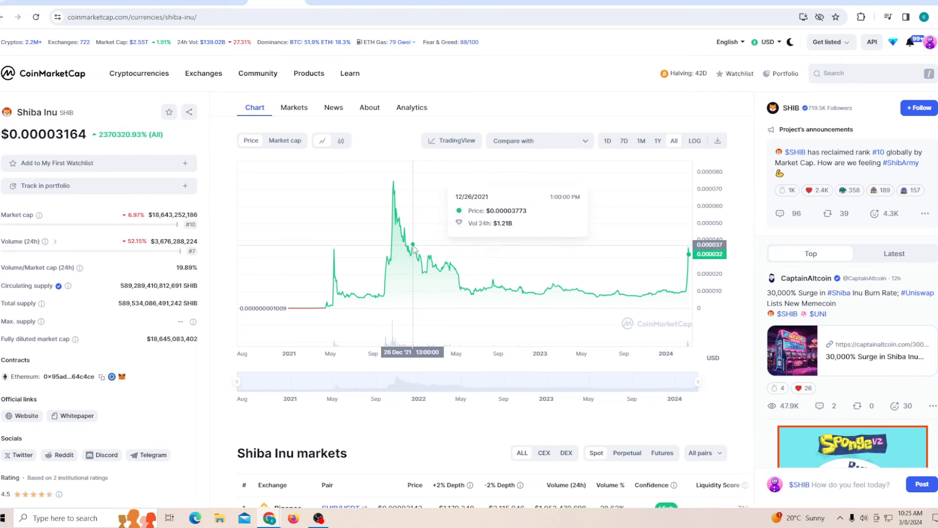
mouse_move(429, 258)
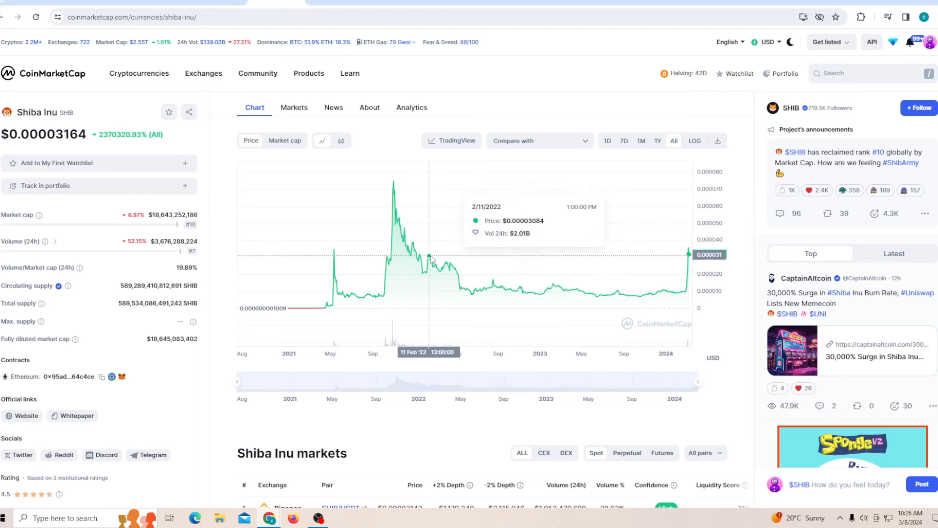
mouse_move(414, 249)
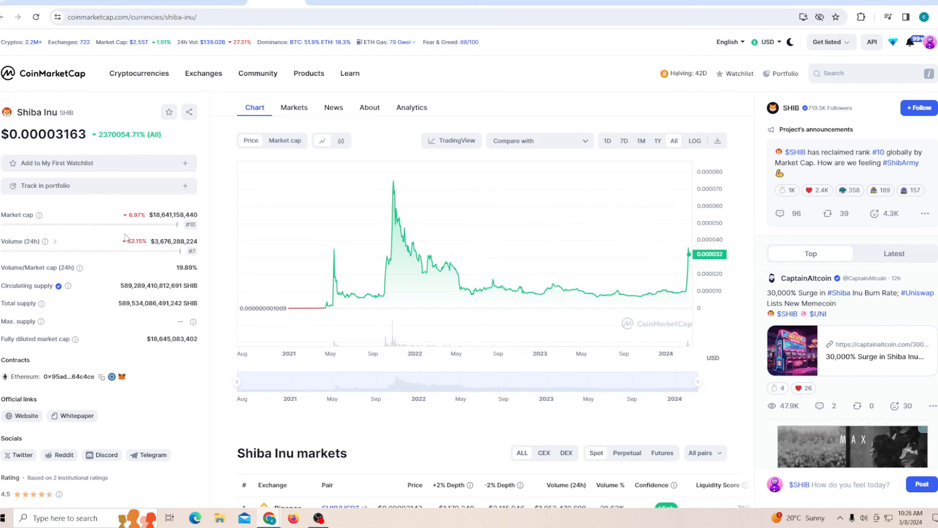
mouse_move(416, 222)
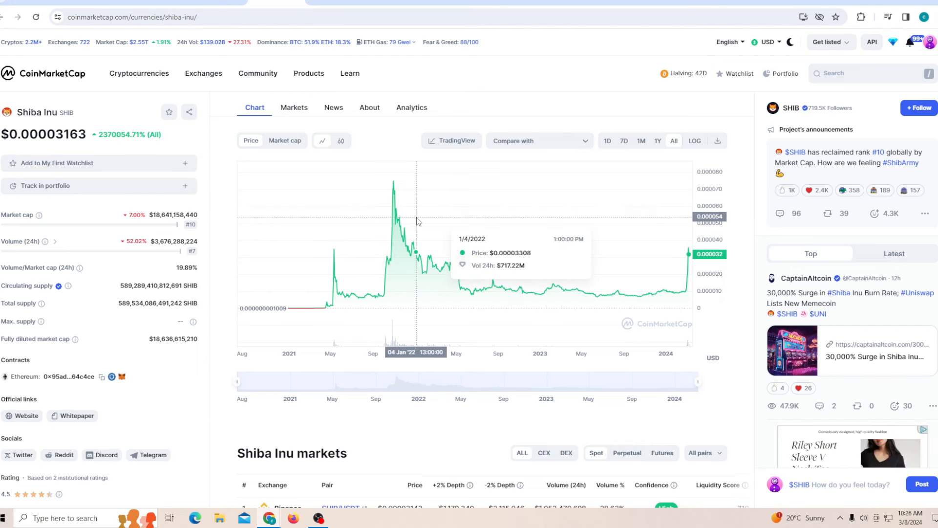
mouse_move(418, 261)
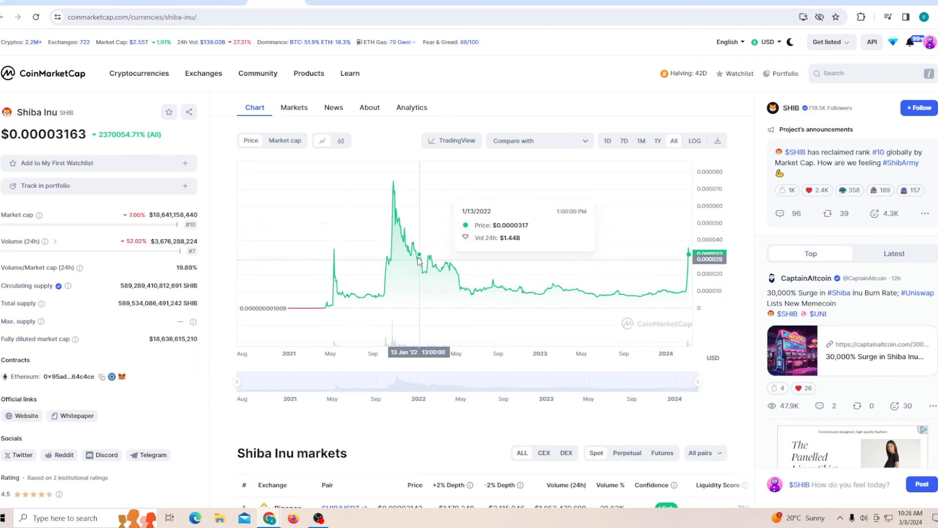
mouse_move(413, 246)
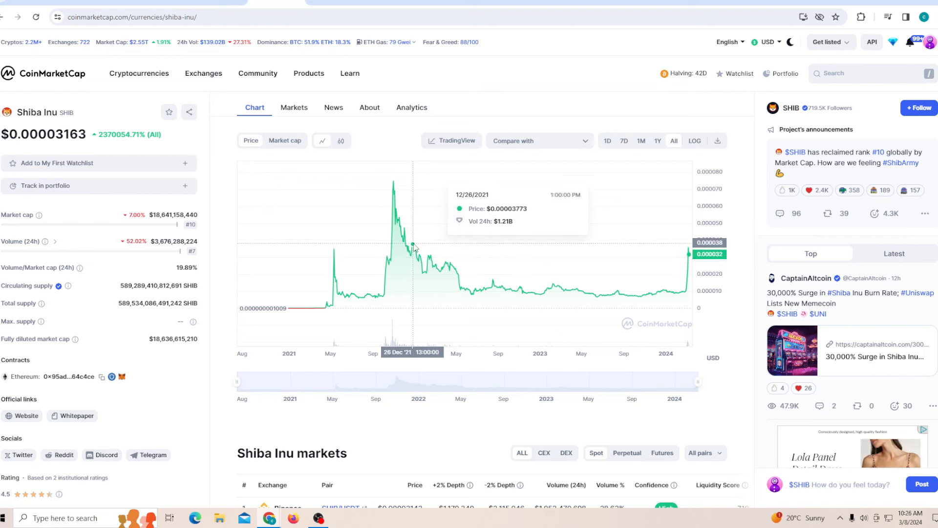
mouse_move(111, 119)
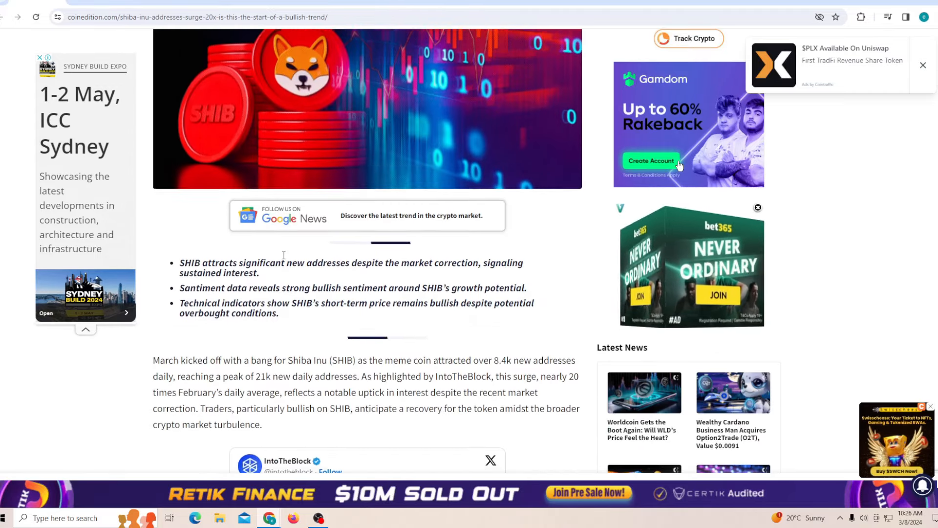
Scroll to the Coin Edition article's bullet-point summary on SHIB addresses surging 20x
scroll(down, 3)
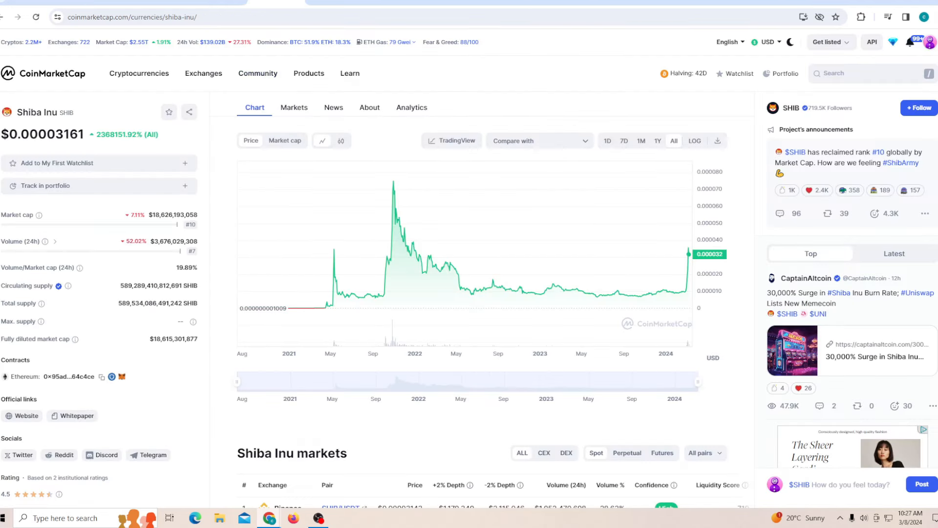
double_click(156, 285)
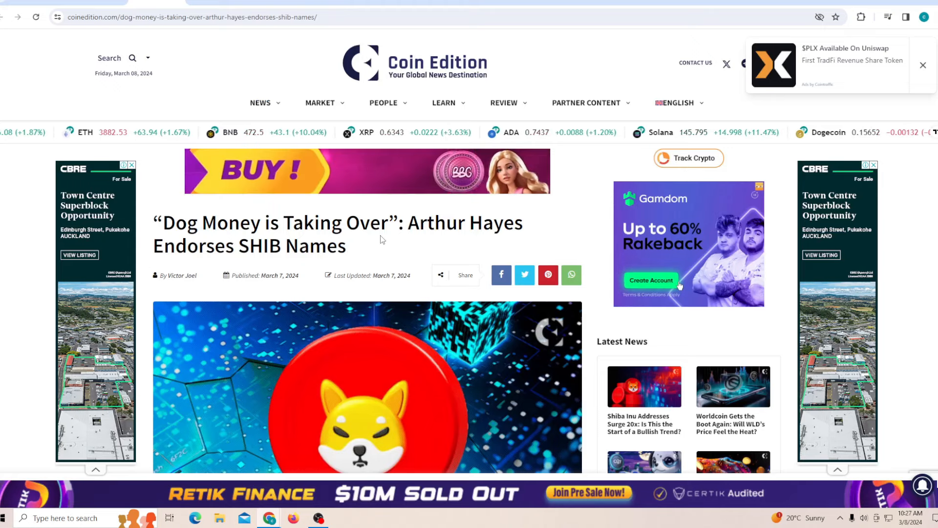
Read down the 'Dog Money is Taking Over' article past the embedded D3 post on the SHIB Names launch
scroll(down, 3)
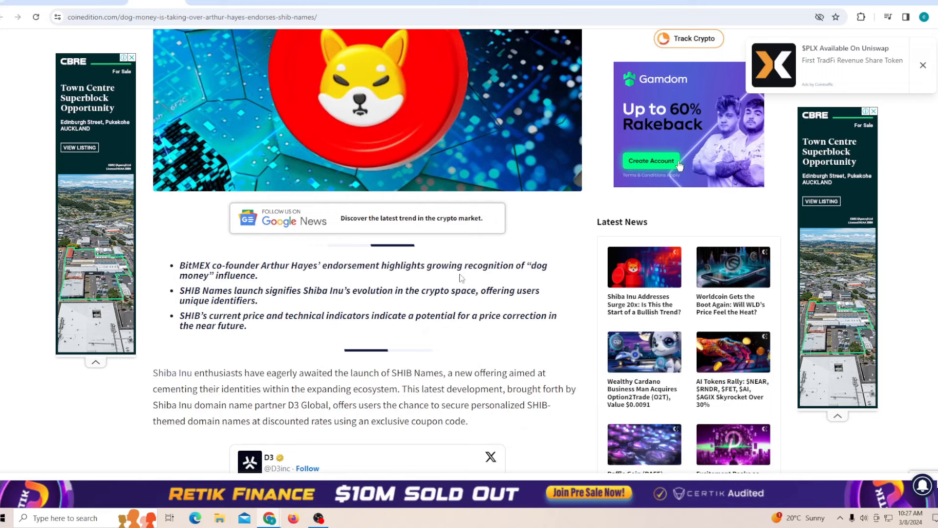
mouse_move(435, 346)
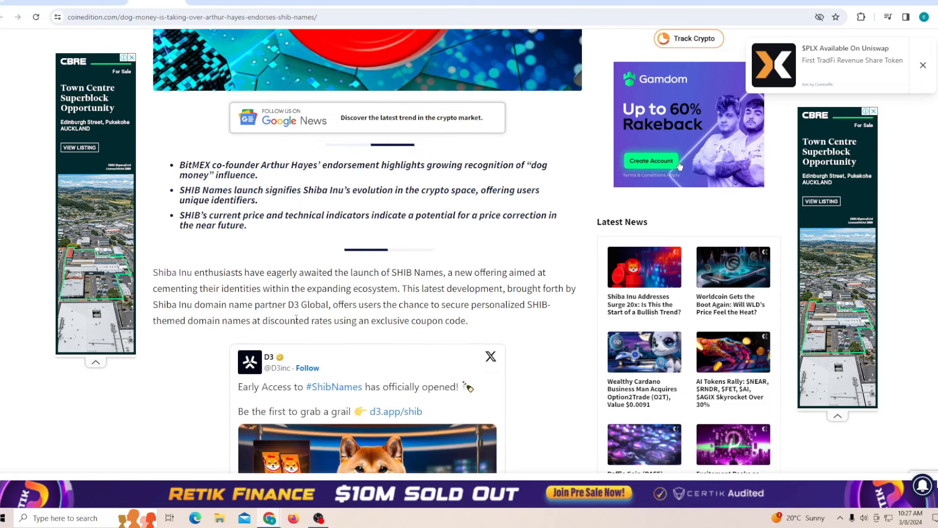
scroll(down, 3)
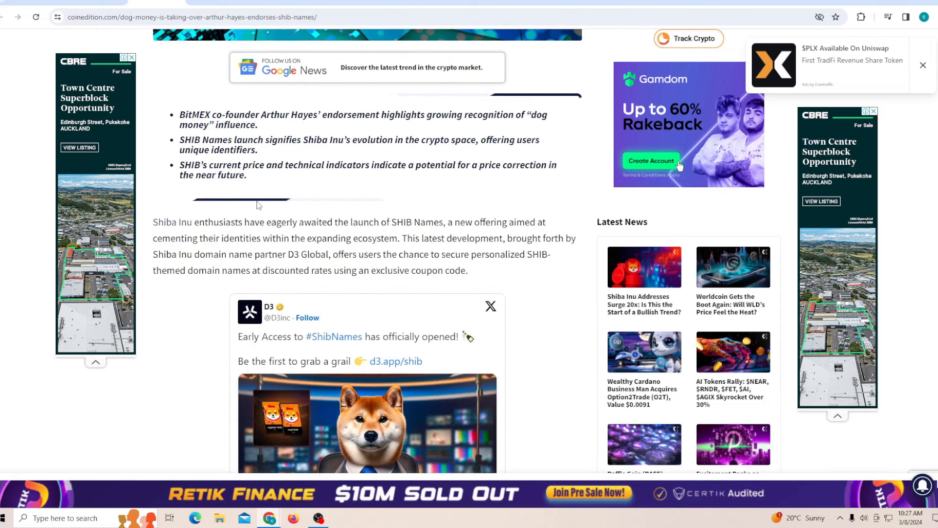
scroll(down, 3)
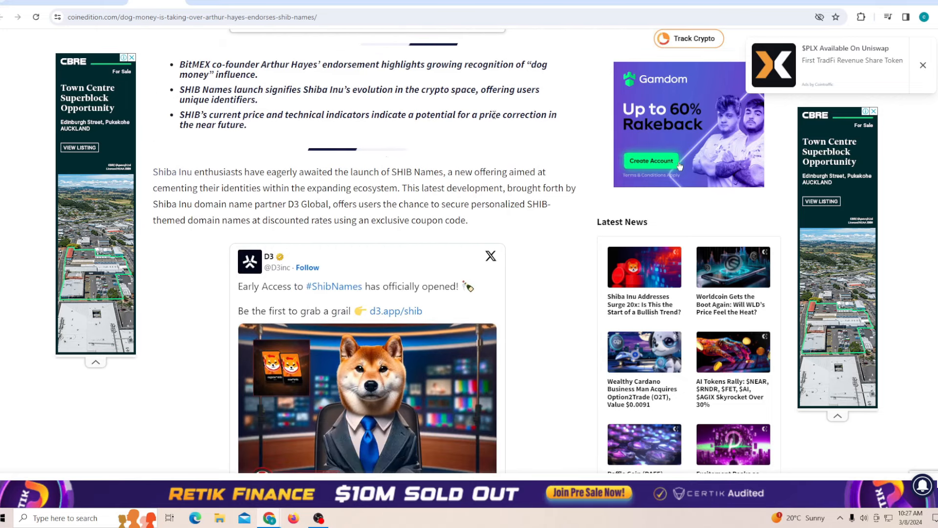
scroll(down, 3)
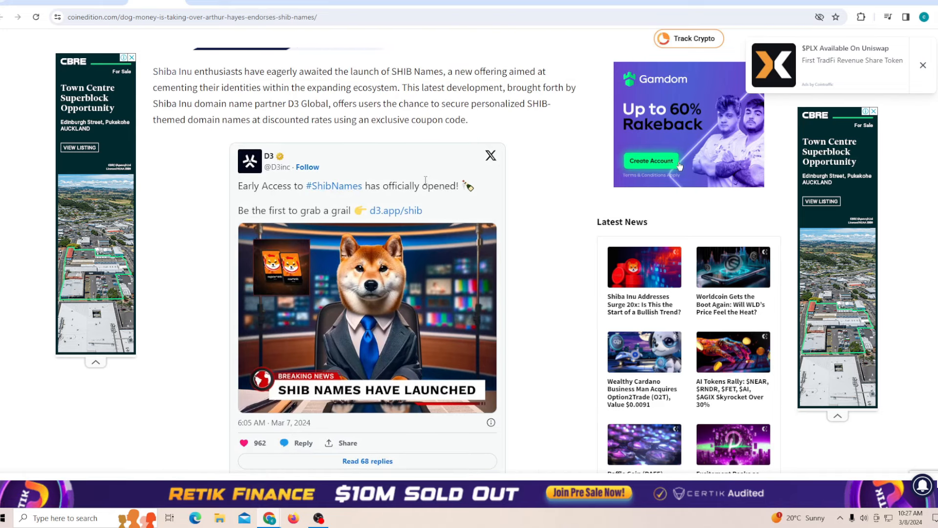
scroll(down, 3)
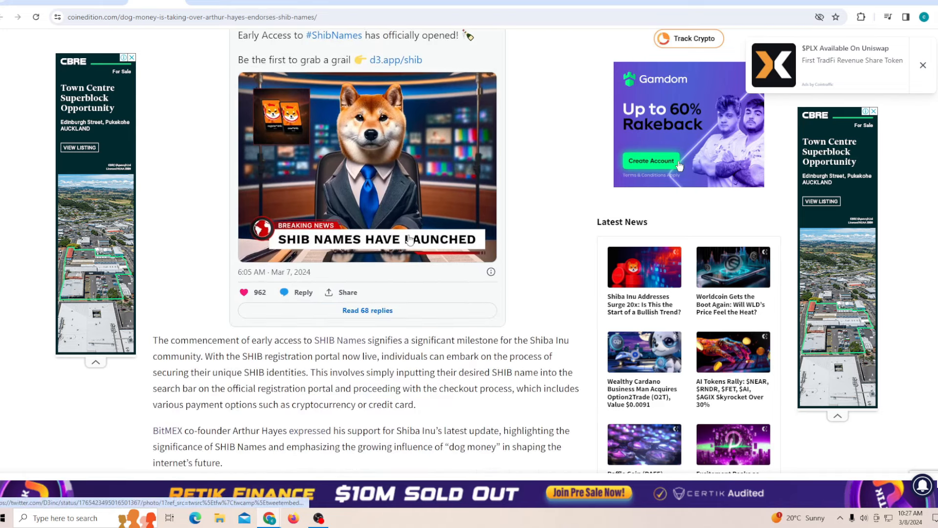
scroll(down, 3)
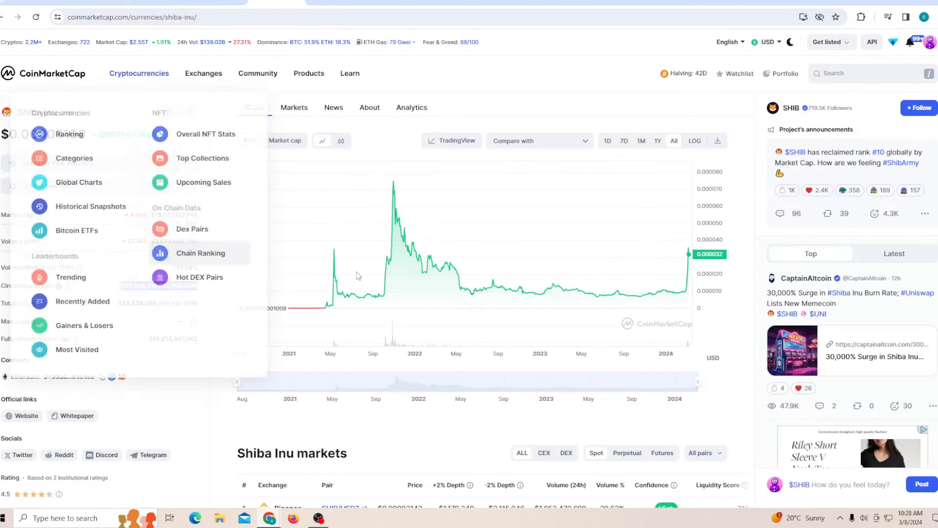
Bring up the SHIBAINU/USDT daily chart and pan it back to the 2021–2022 price history
click(451, 141)
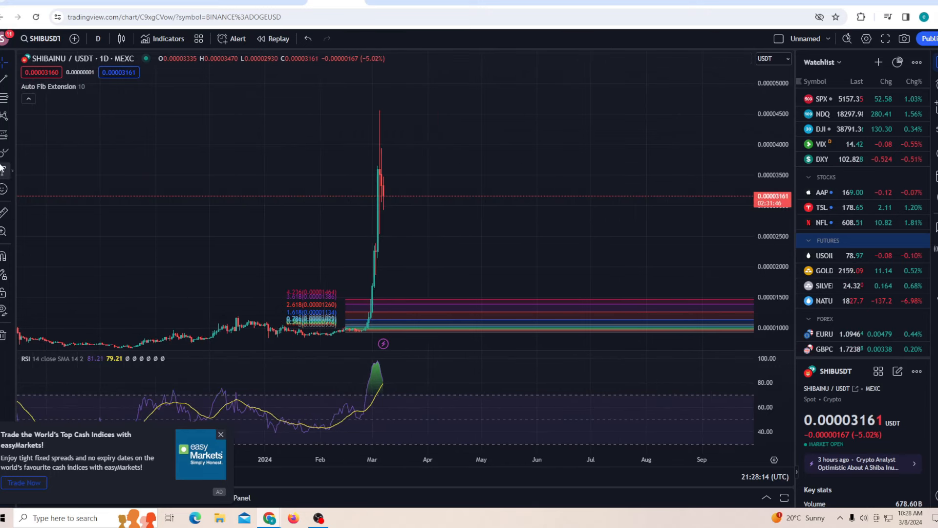
drag(369, 190, 421, 190)
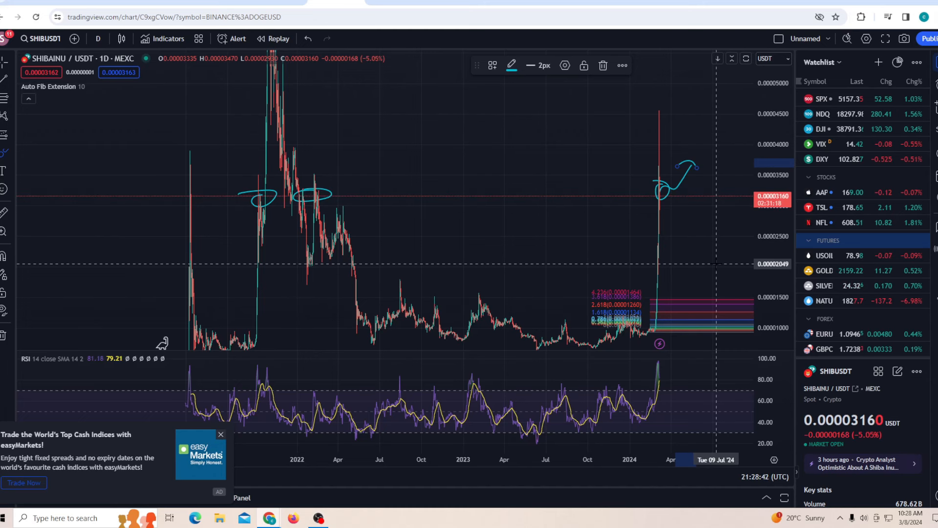
mouse_move(536, 175)
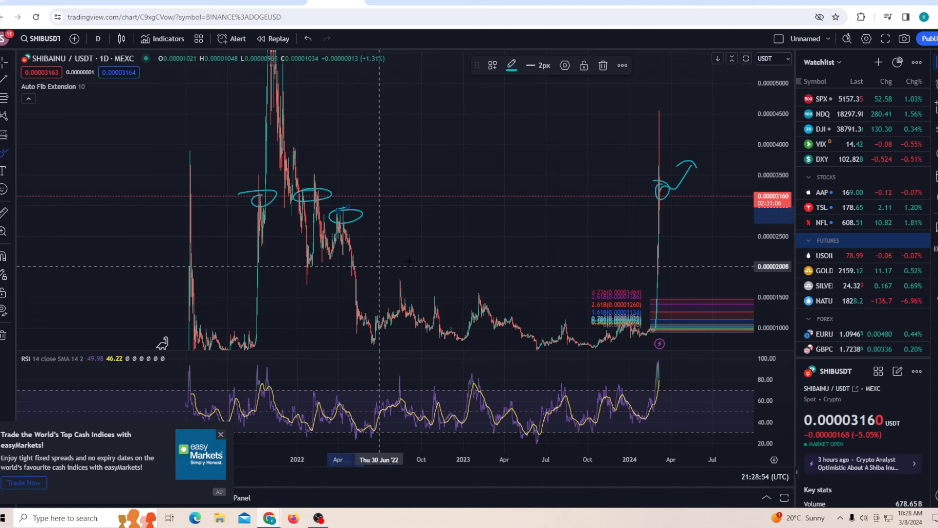
mouse_move(538, 258)
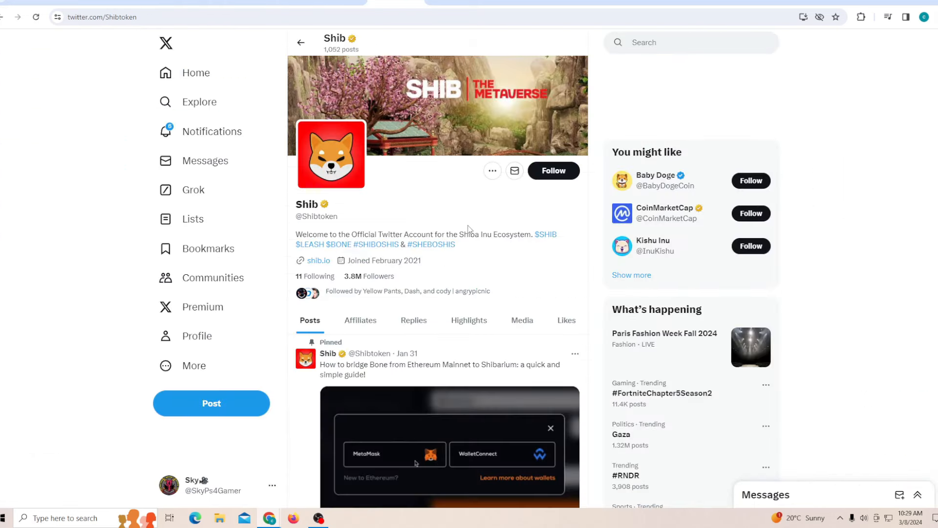
Scroll the Shibtoken X profile from the pinned bridging guide to the Shib Names coupon post
scroll(down, 3)
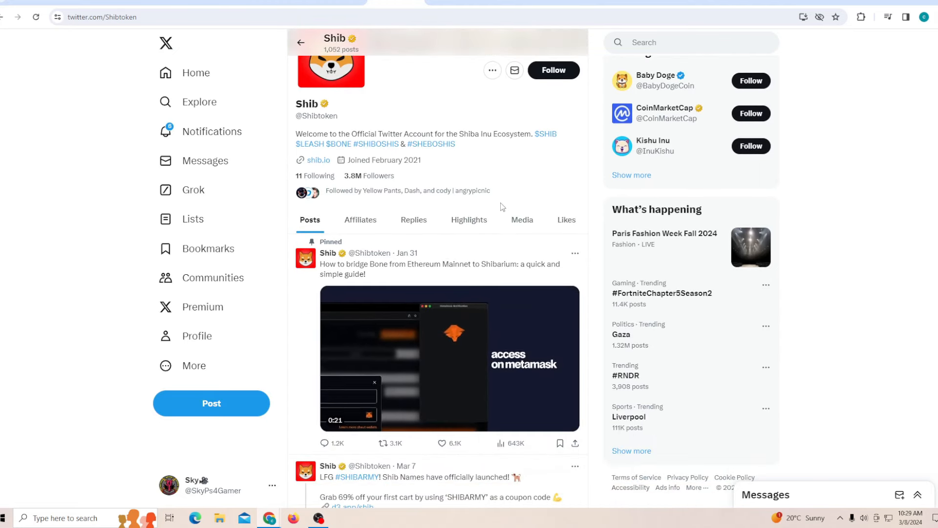
scroll(down, 3)
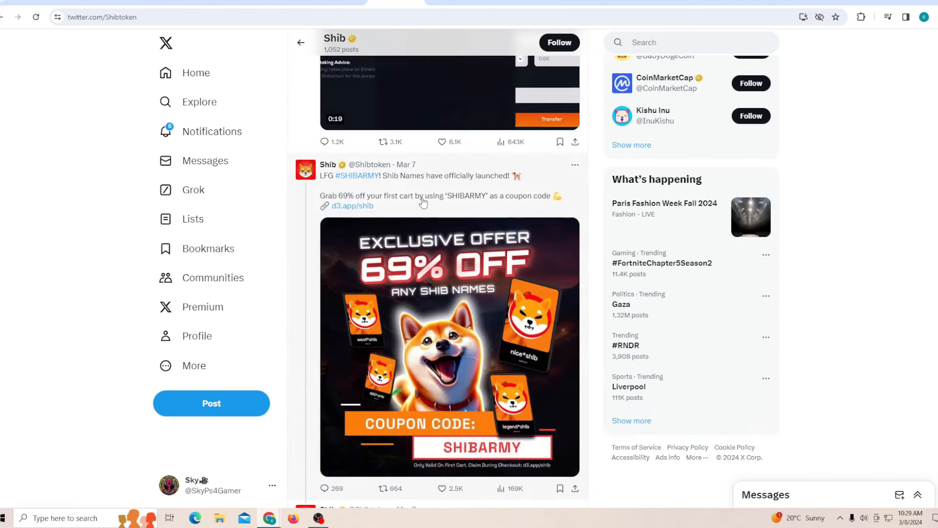
scroll(down, 3)
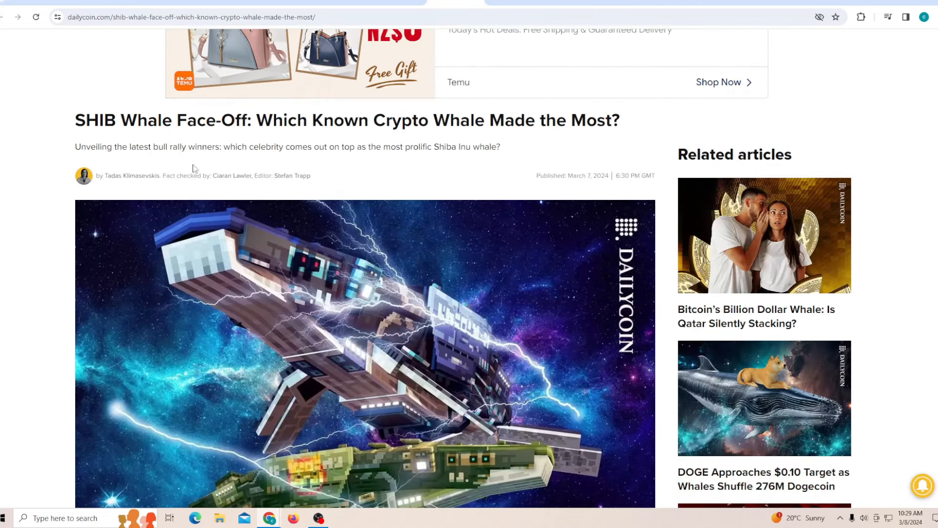
Read the DailyCoin whale face-off article down to the embedded Lookonchain post on SHIB trades
scroll(down, 3)
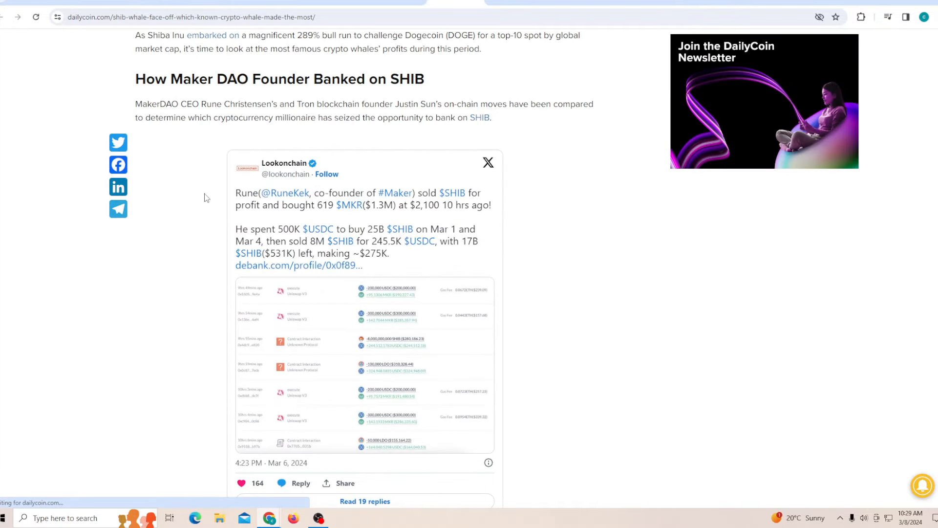
scroll(down, 3)
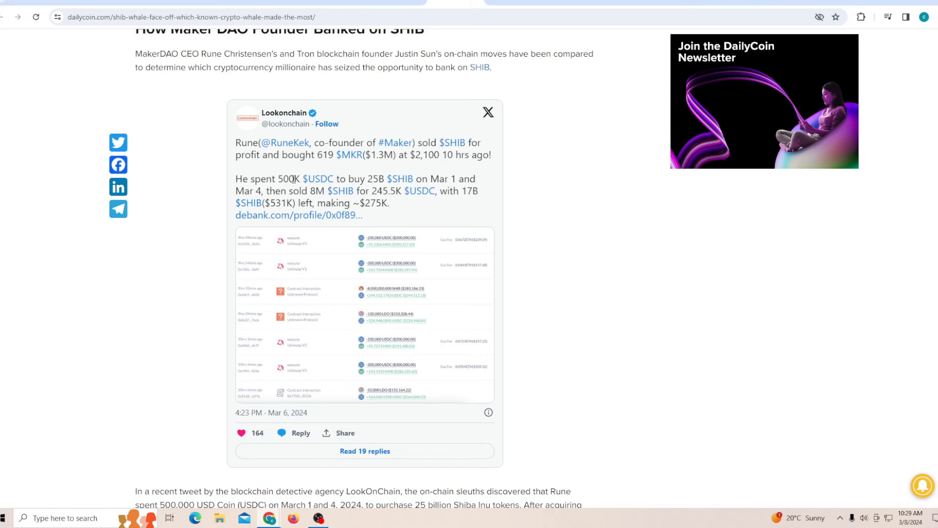
mouse_move(434, 179)
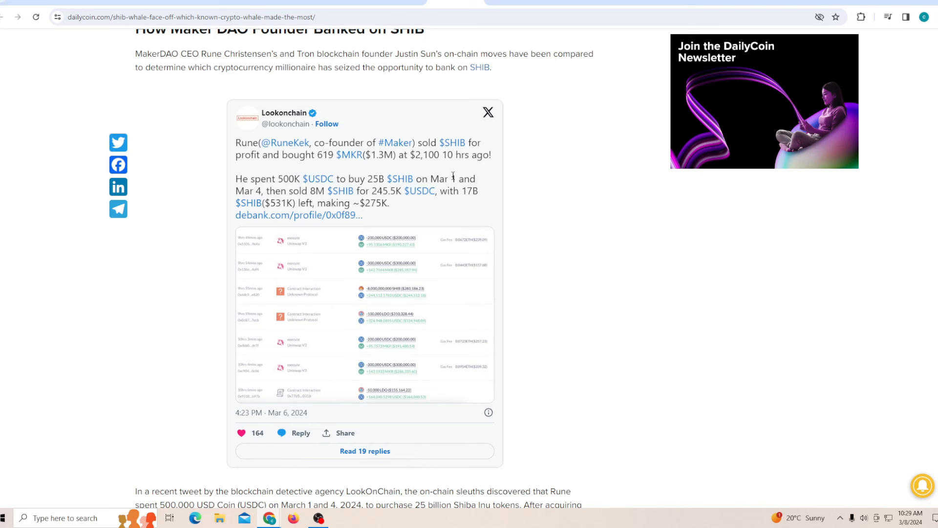
mouse_move(324, 190)
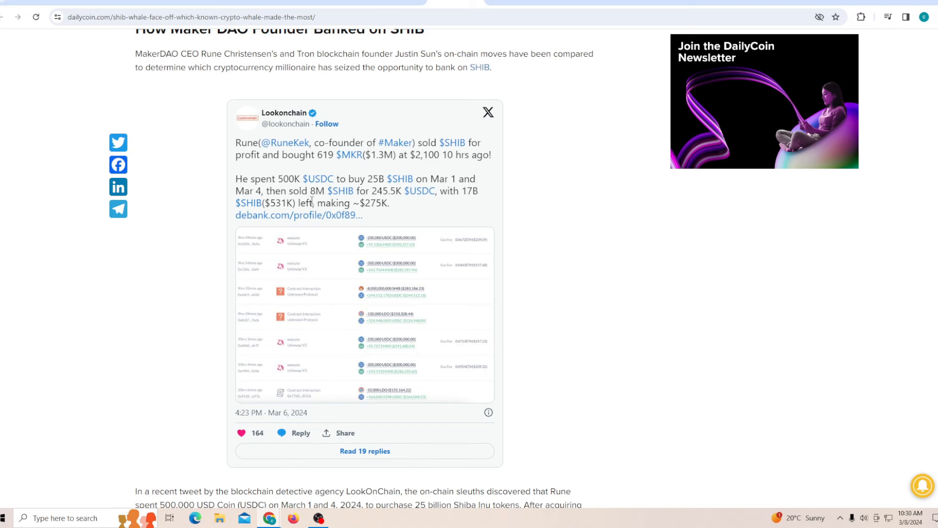
mouse_move(407, 381)
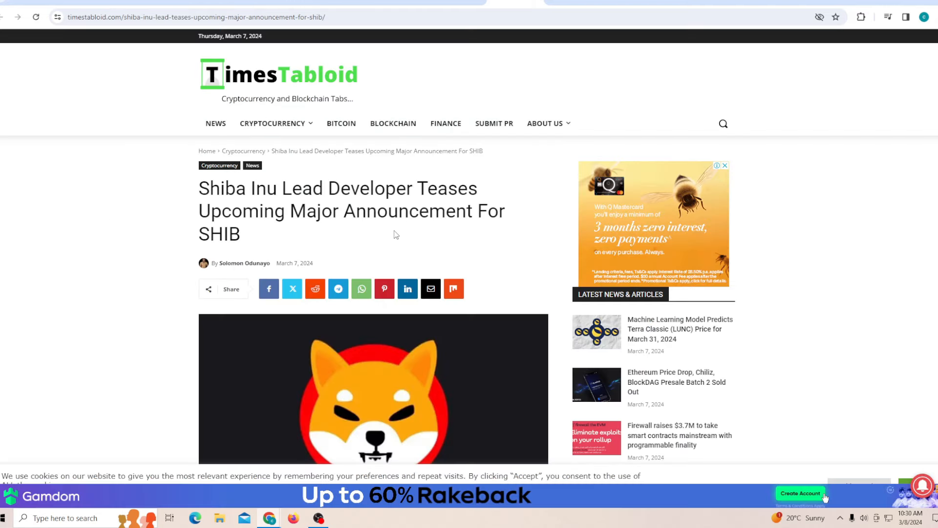
Scroll through the TimesTabloid article's opening paragraphs on the lead developer's SHIB announcement
scroll(down, 3)
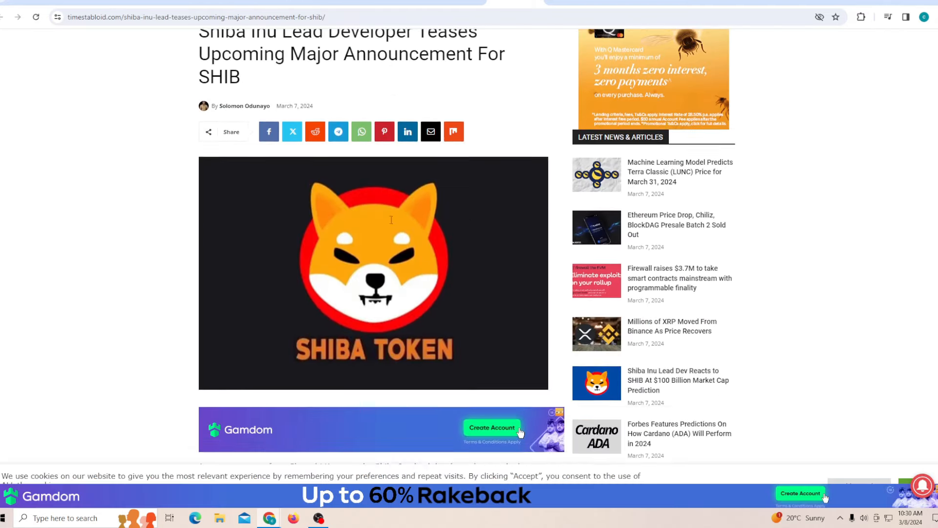
scroll(down, 3)
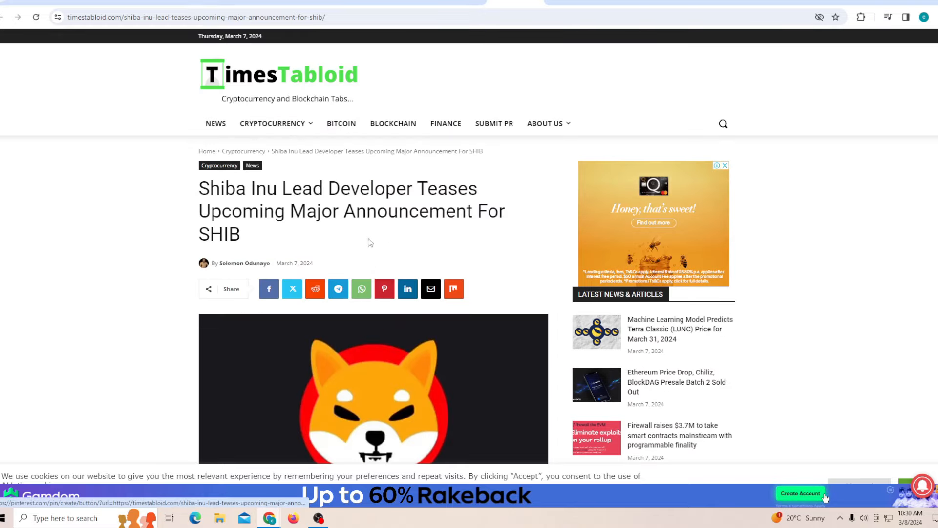
scroll(down, 3)
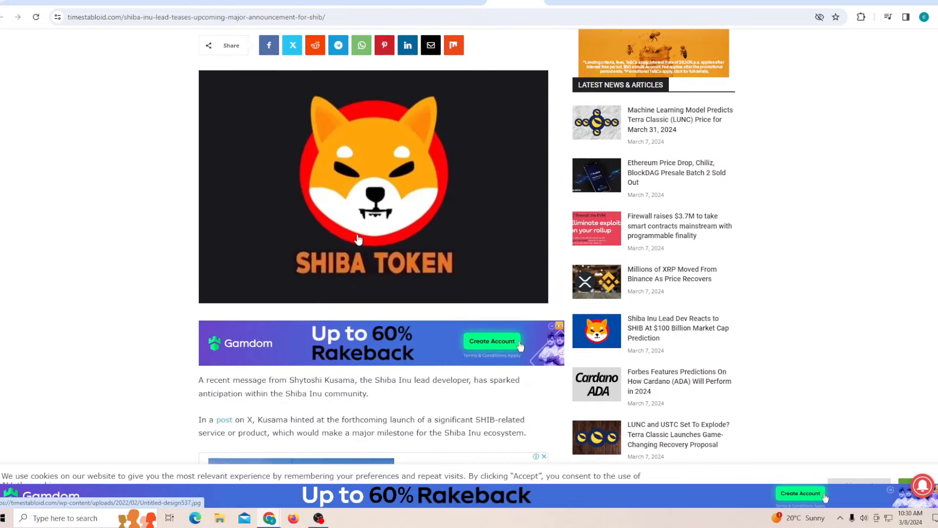
scroll(down, 3)
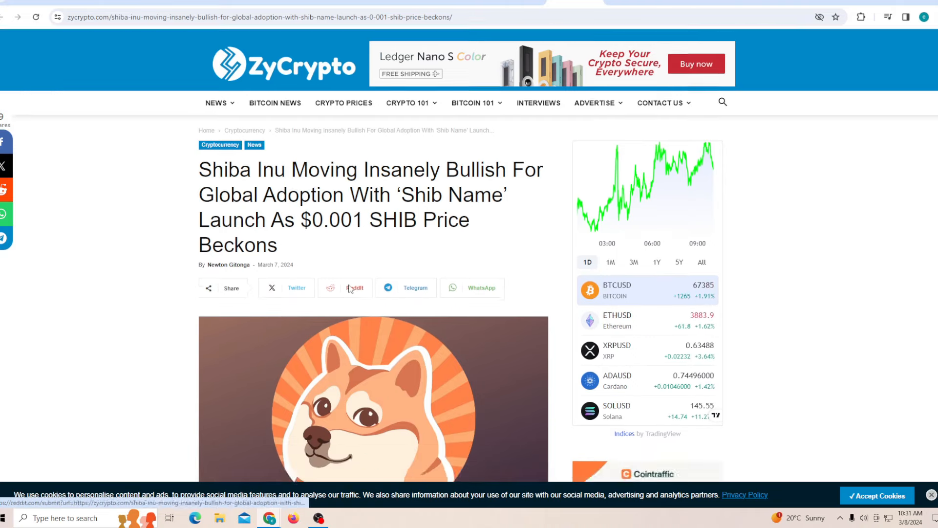
Scroll the ZyCrypto article on Shiba Inu turning bullish with the Shib Name launch
scroll(down, 3)
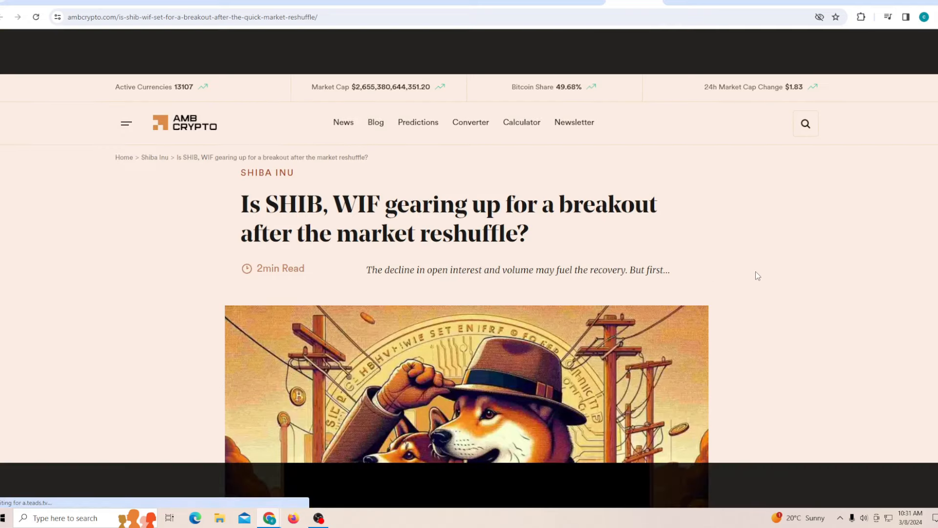
Read the AMBCrypto SHIB/WIF breakout article down to the embedded Santiment post
scroll(down, 3)
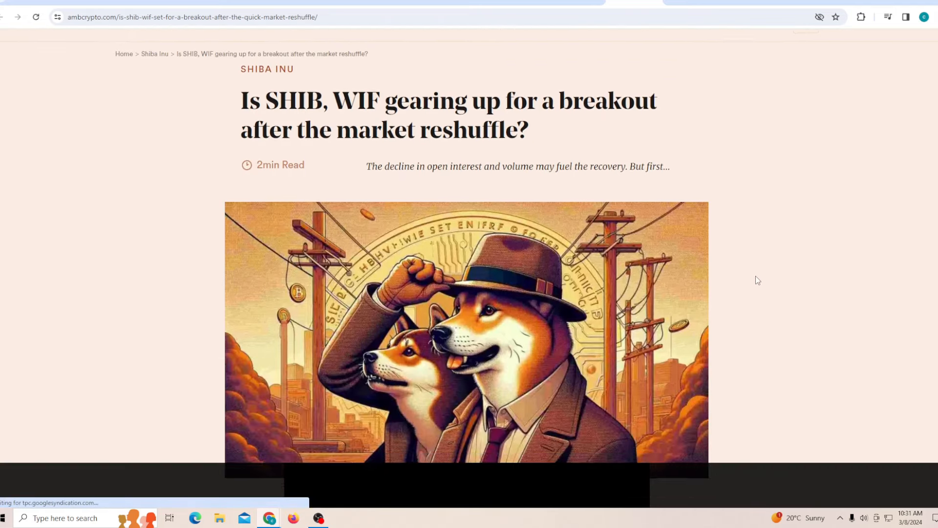
scroll(down, 3)
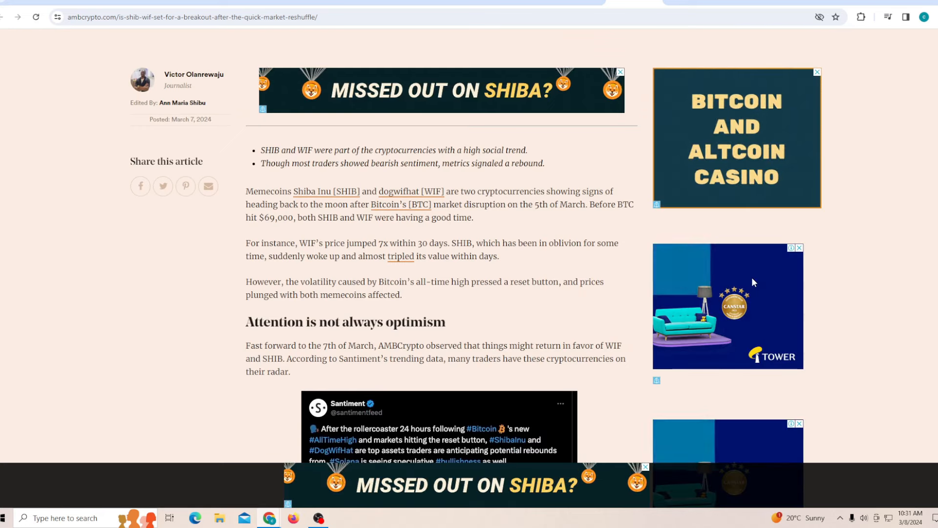
scroll(down, 3)
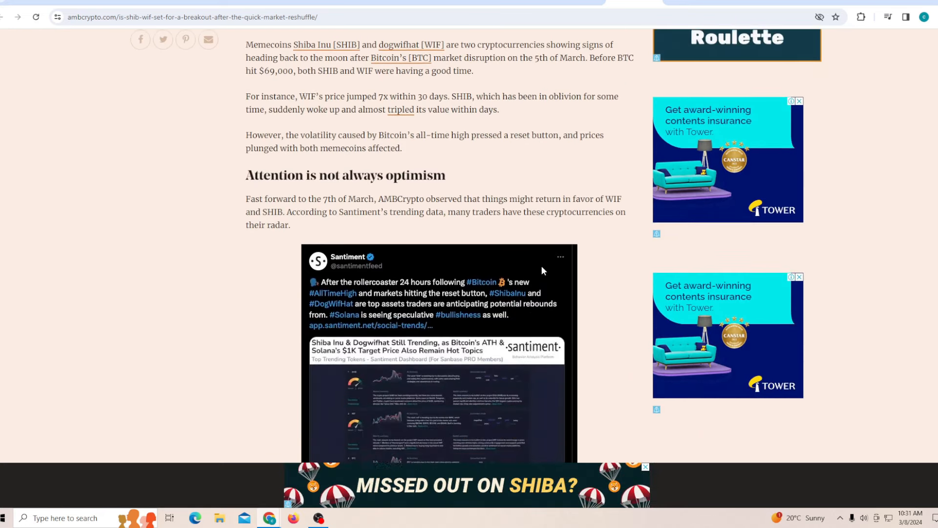
scroll(down, 3)
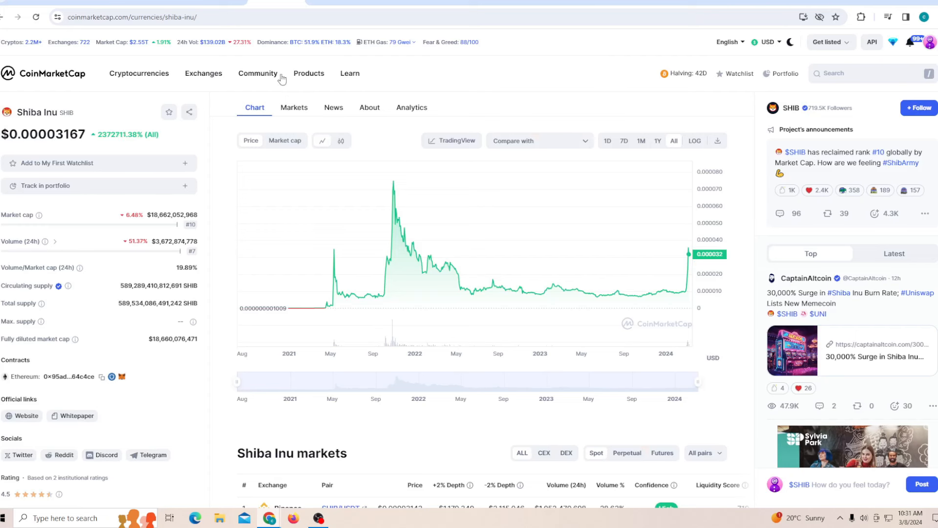
Return to the CoinMarketCap homepage and scroll the market-cap rankings table
click(43, 73)
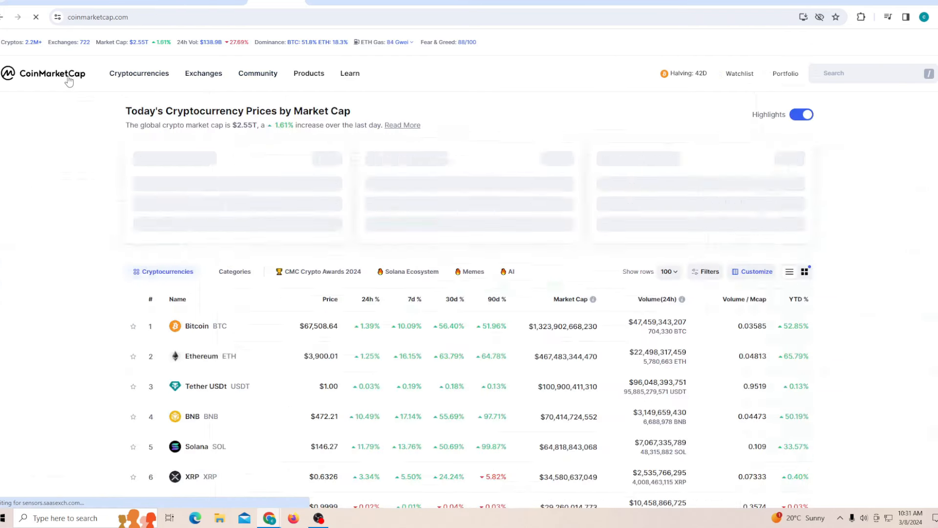
scroll(down, 3)
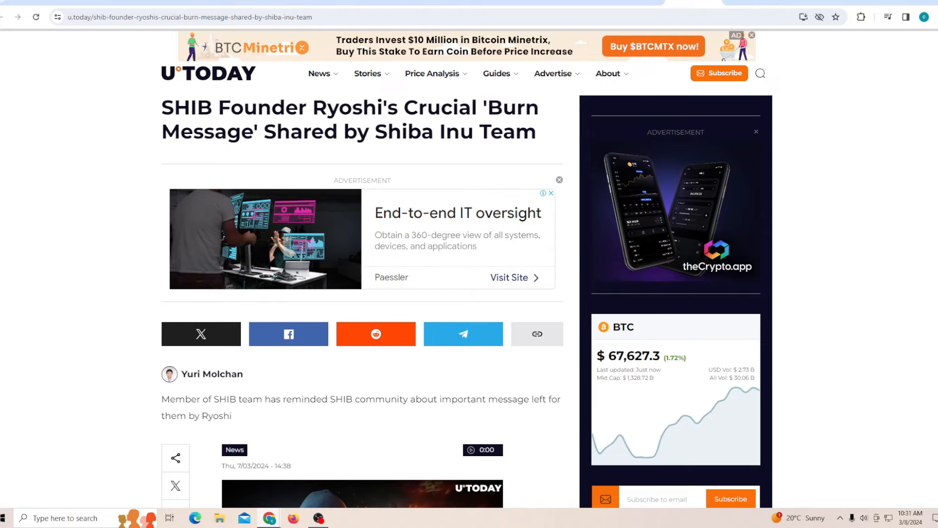
Read down the Ryoshi 'Burn Message' article to Lucie's embedded post defending Shibarium burns
scroll(down, 3)
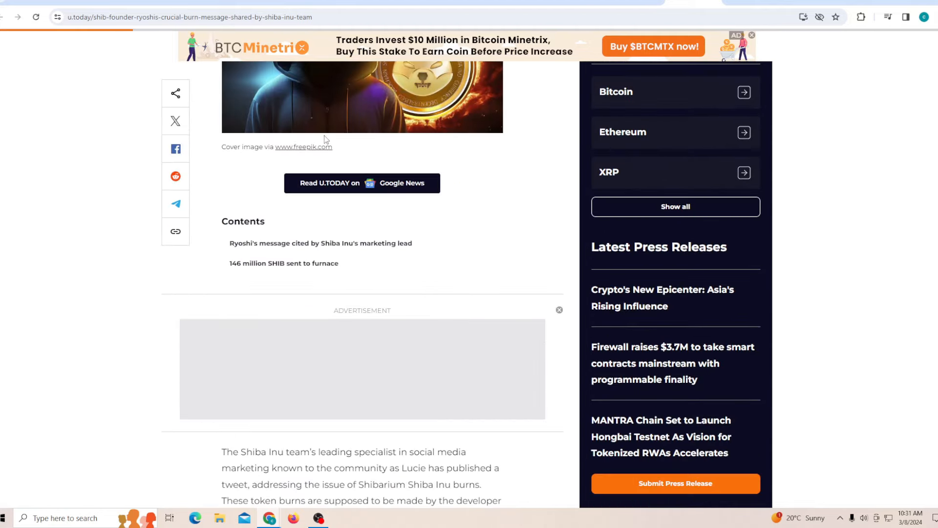
scroll(down, 3)
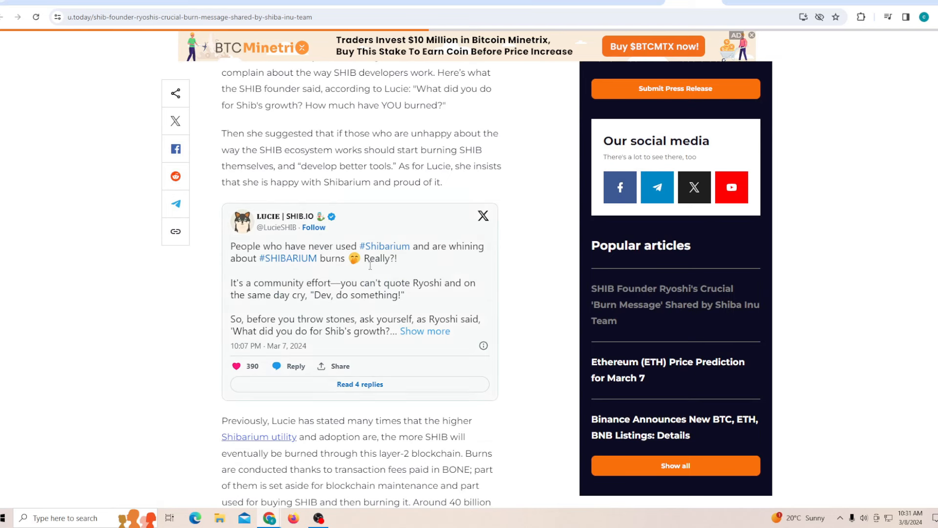
mouse_move(387, 287)
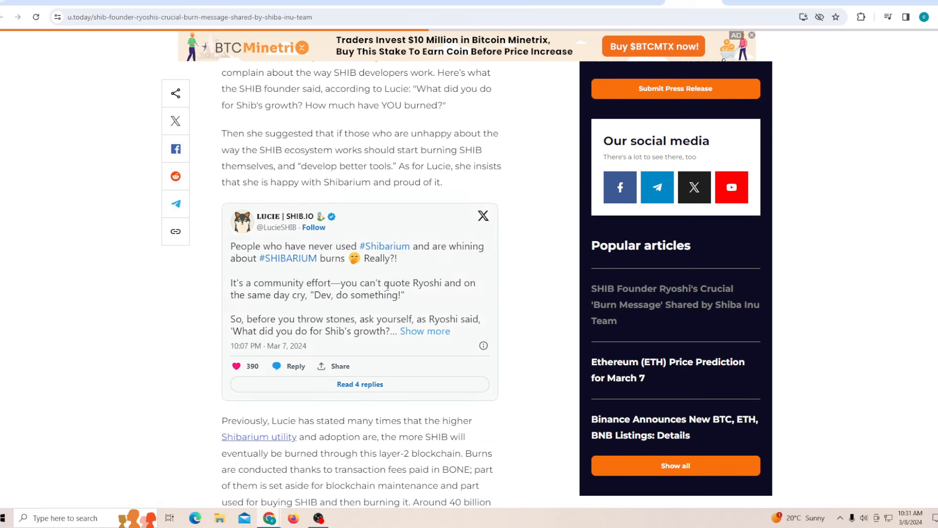
mouse_move(291, 299)
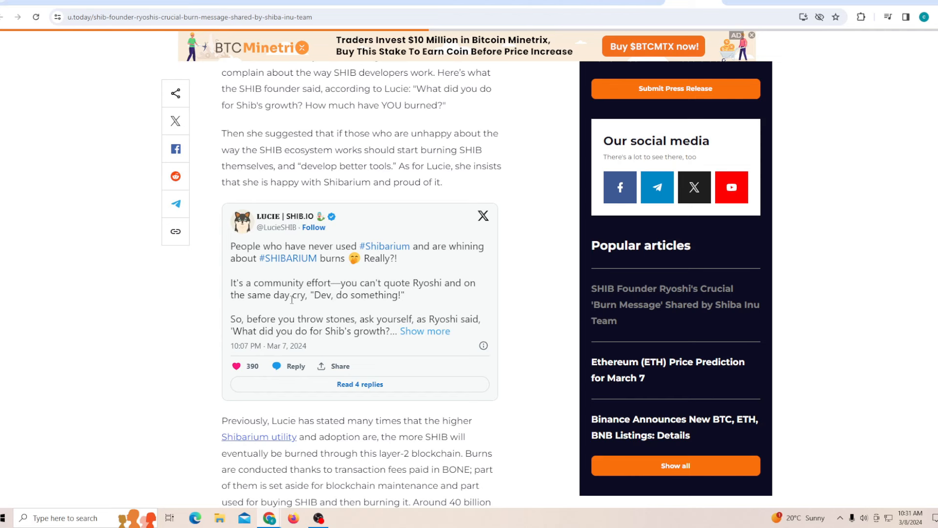
mouse_move(299, 325)
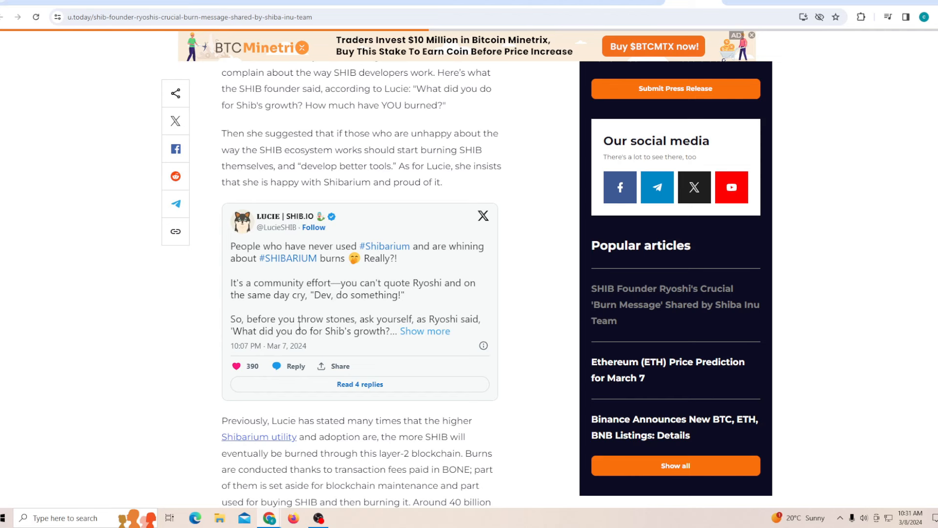